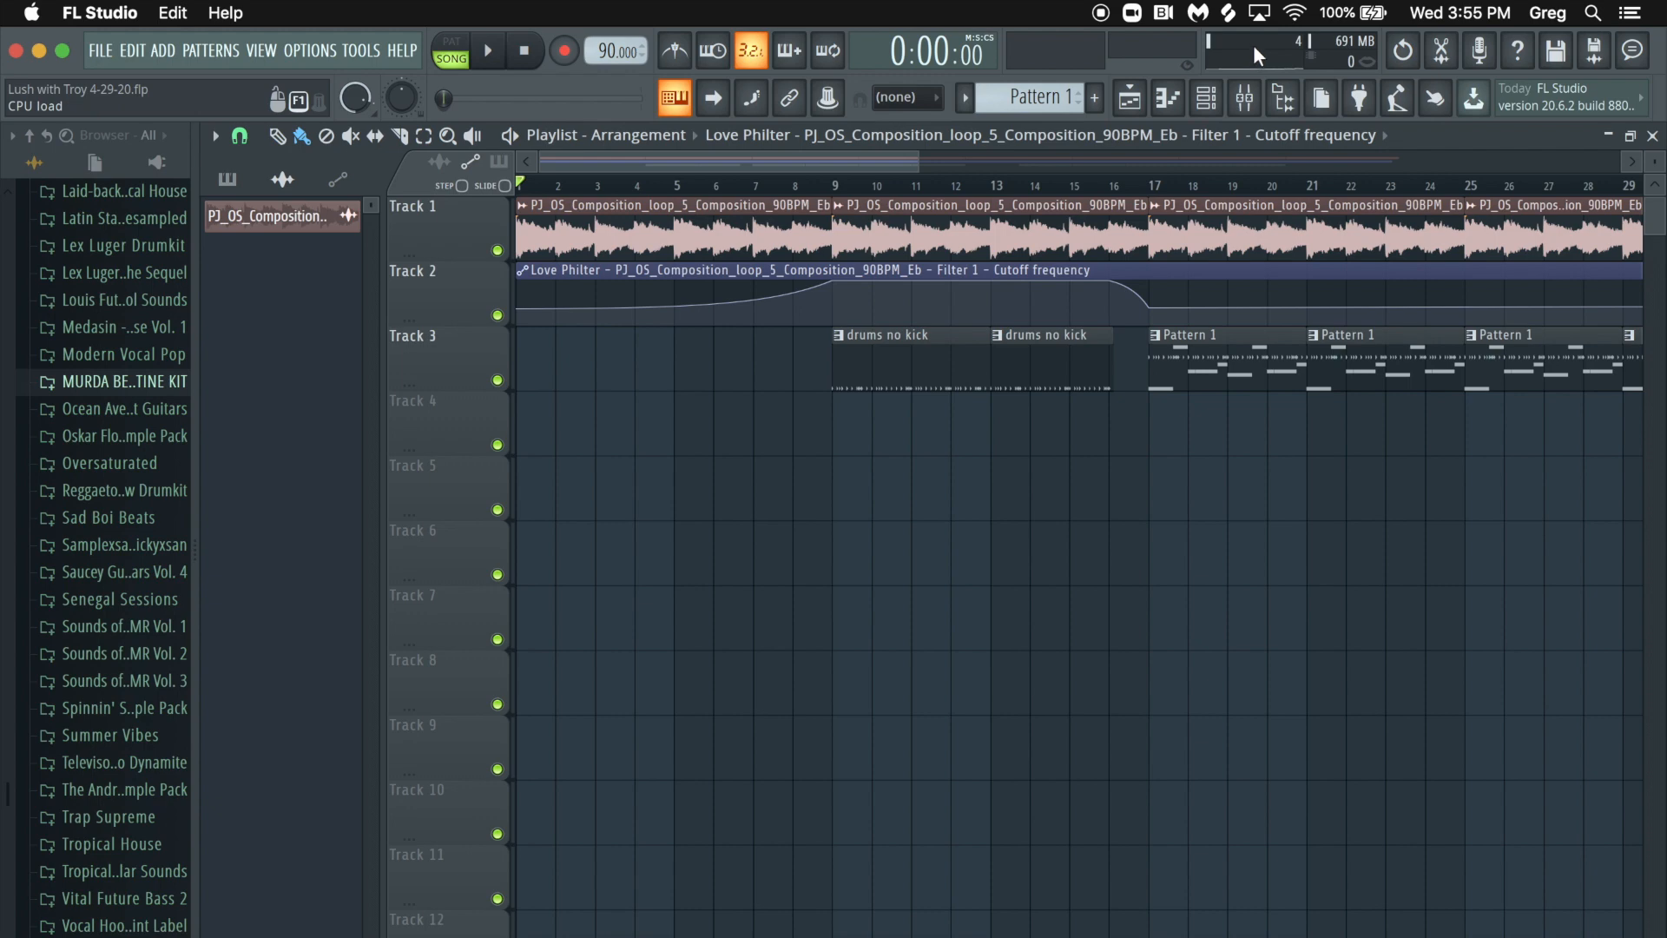
Step: Show the FL Studio mixer in place of the playlist arrangement
click(1206, 97)
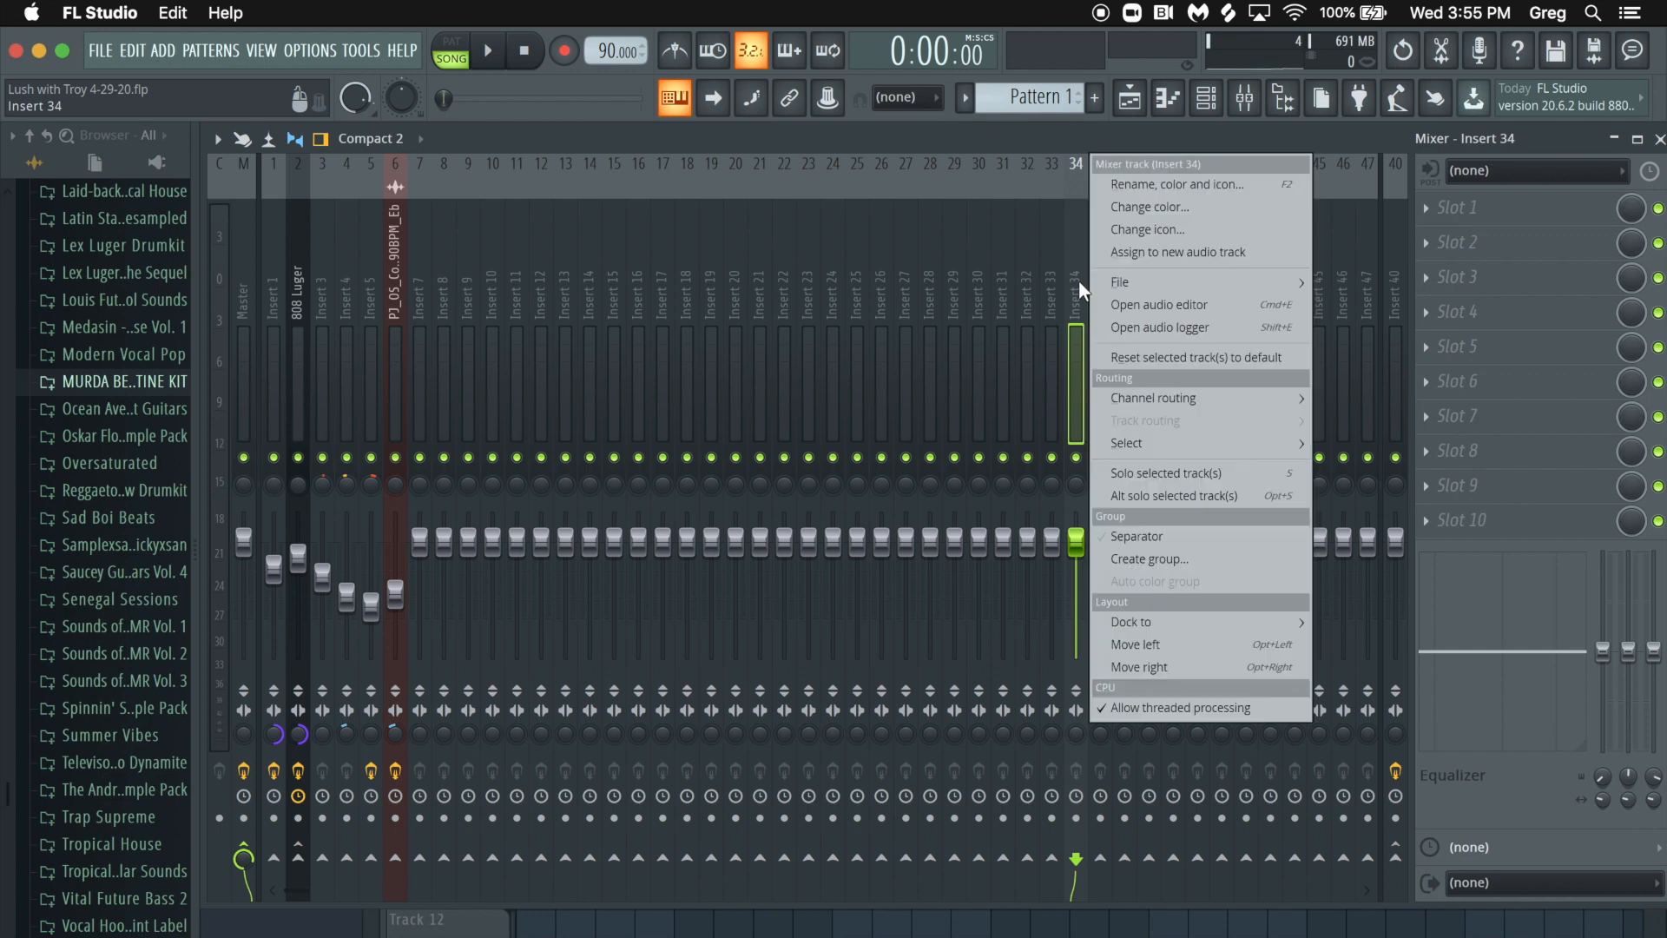
mouse_move(1156, 626)
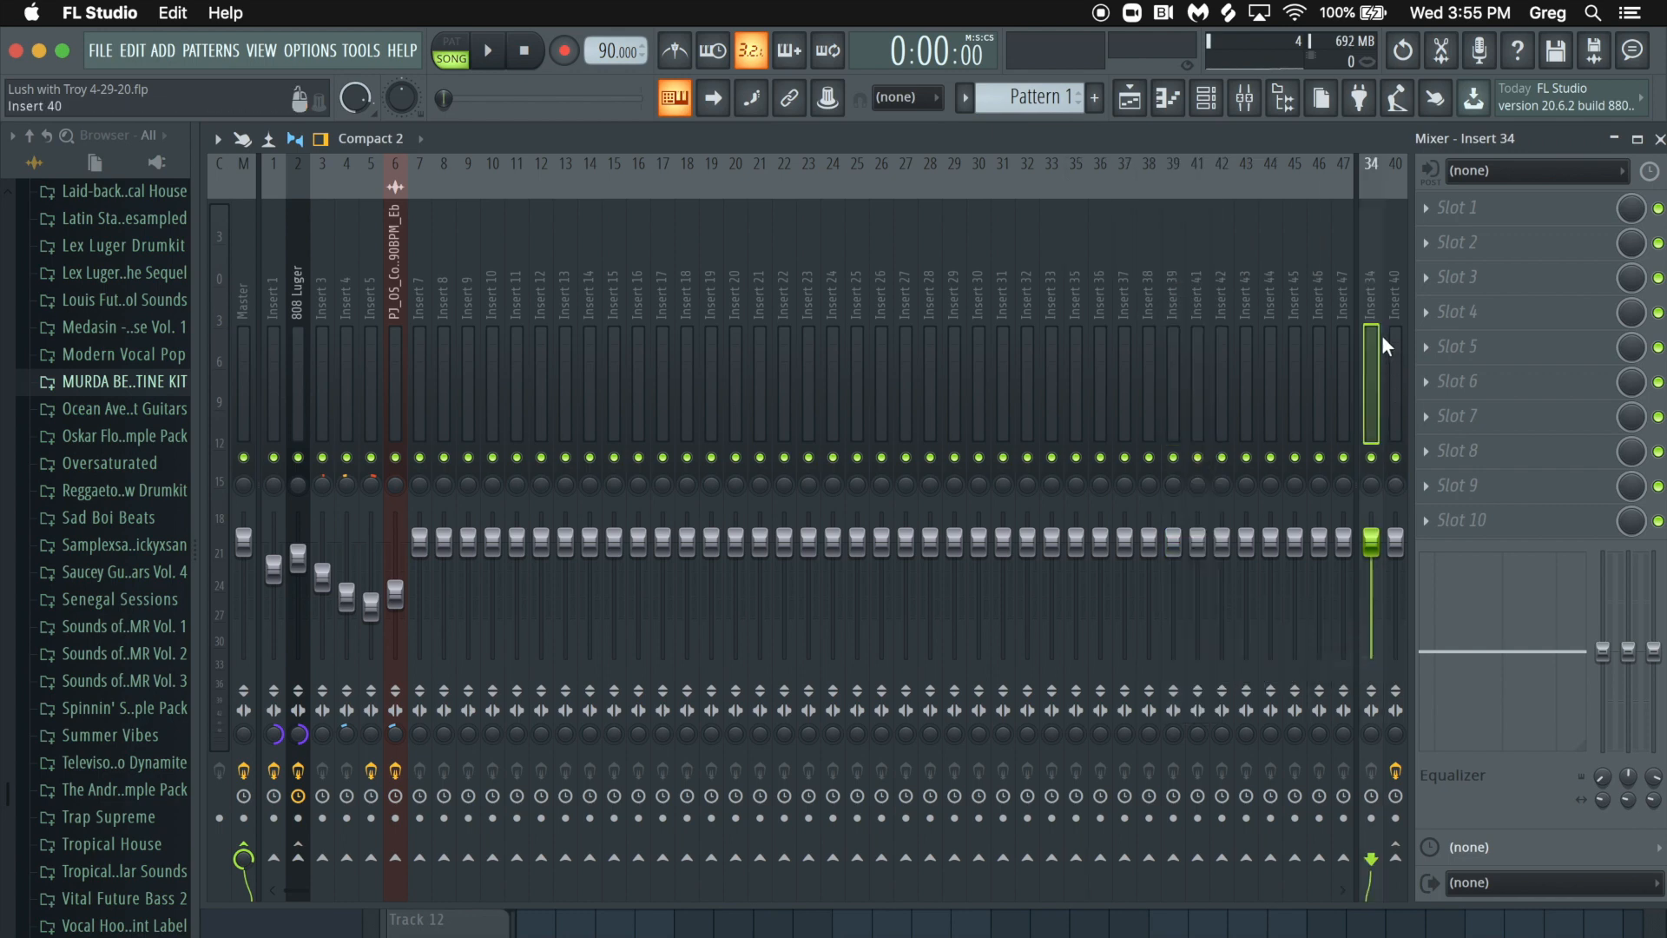
right_click(1452, 312)
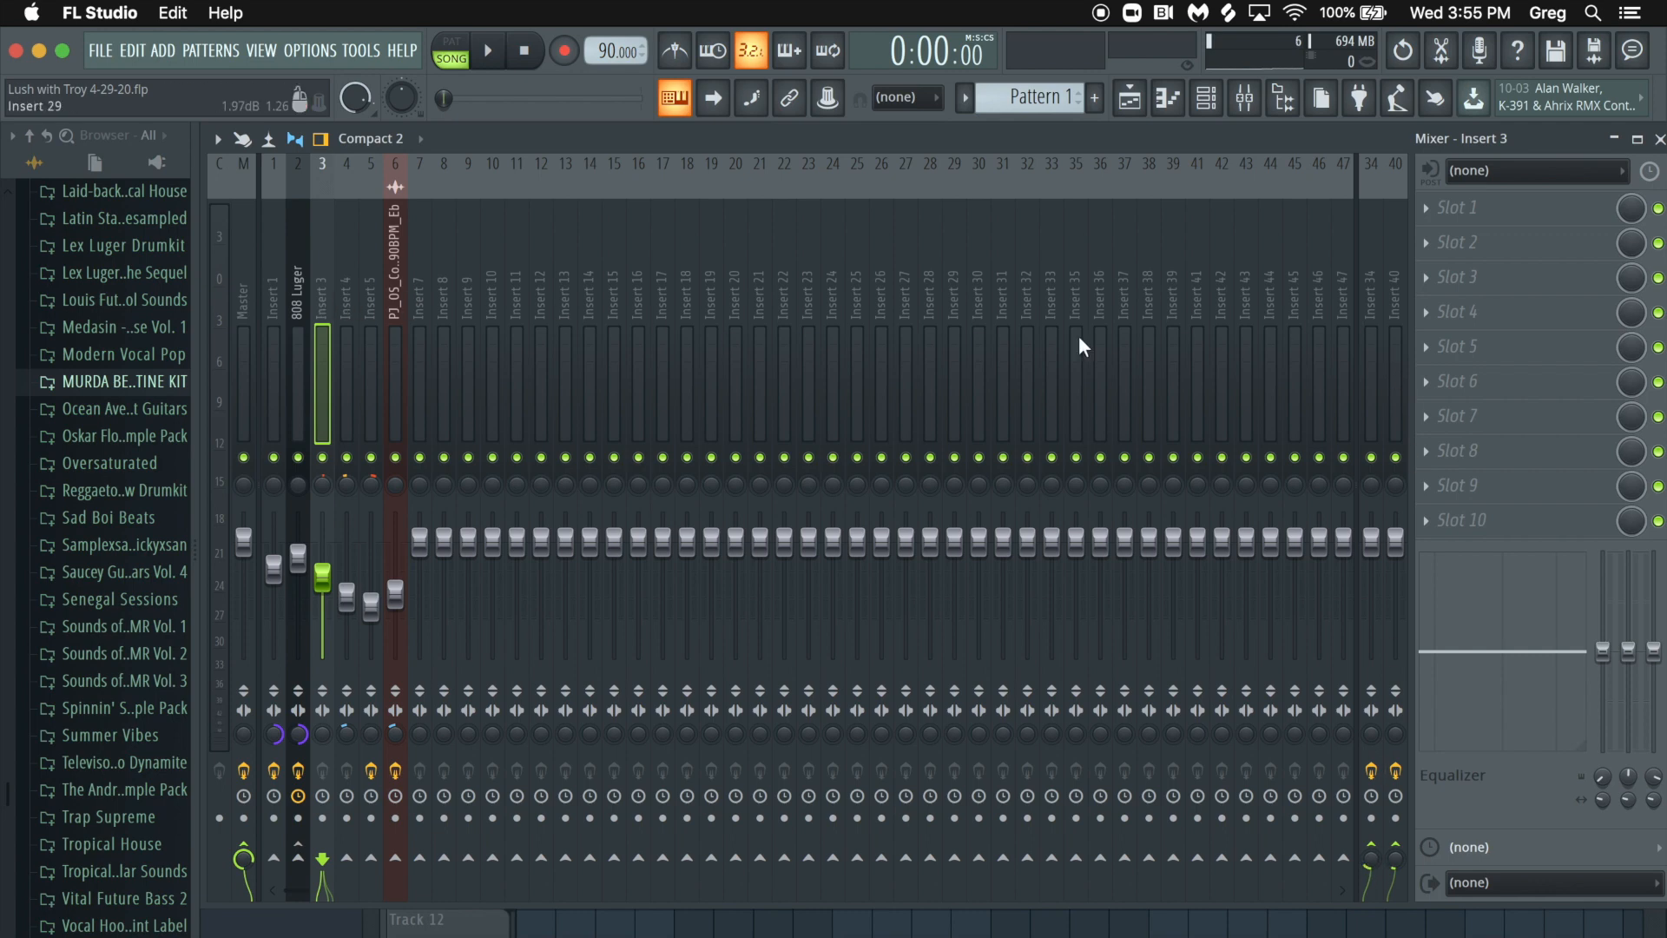
Step: Check Insert 5's Fruity Delay 2, then select Insert 34 showing Fruity Reeverb 2
click(370, 363)
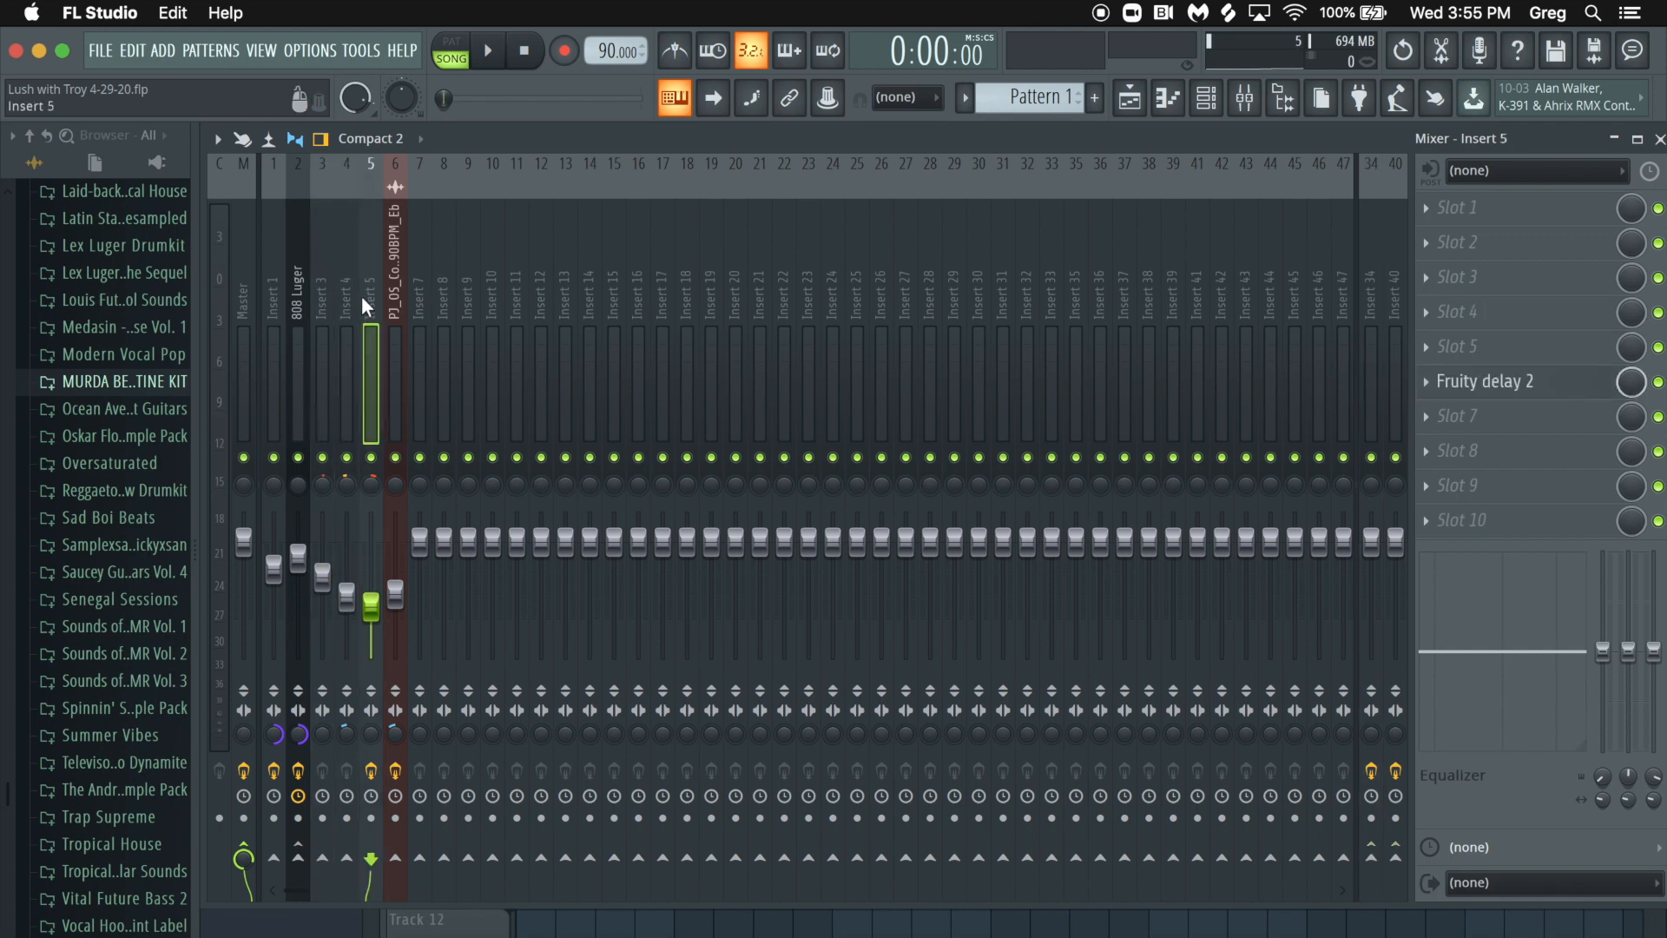
click(321, 319)
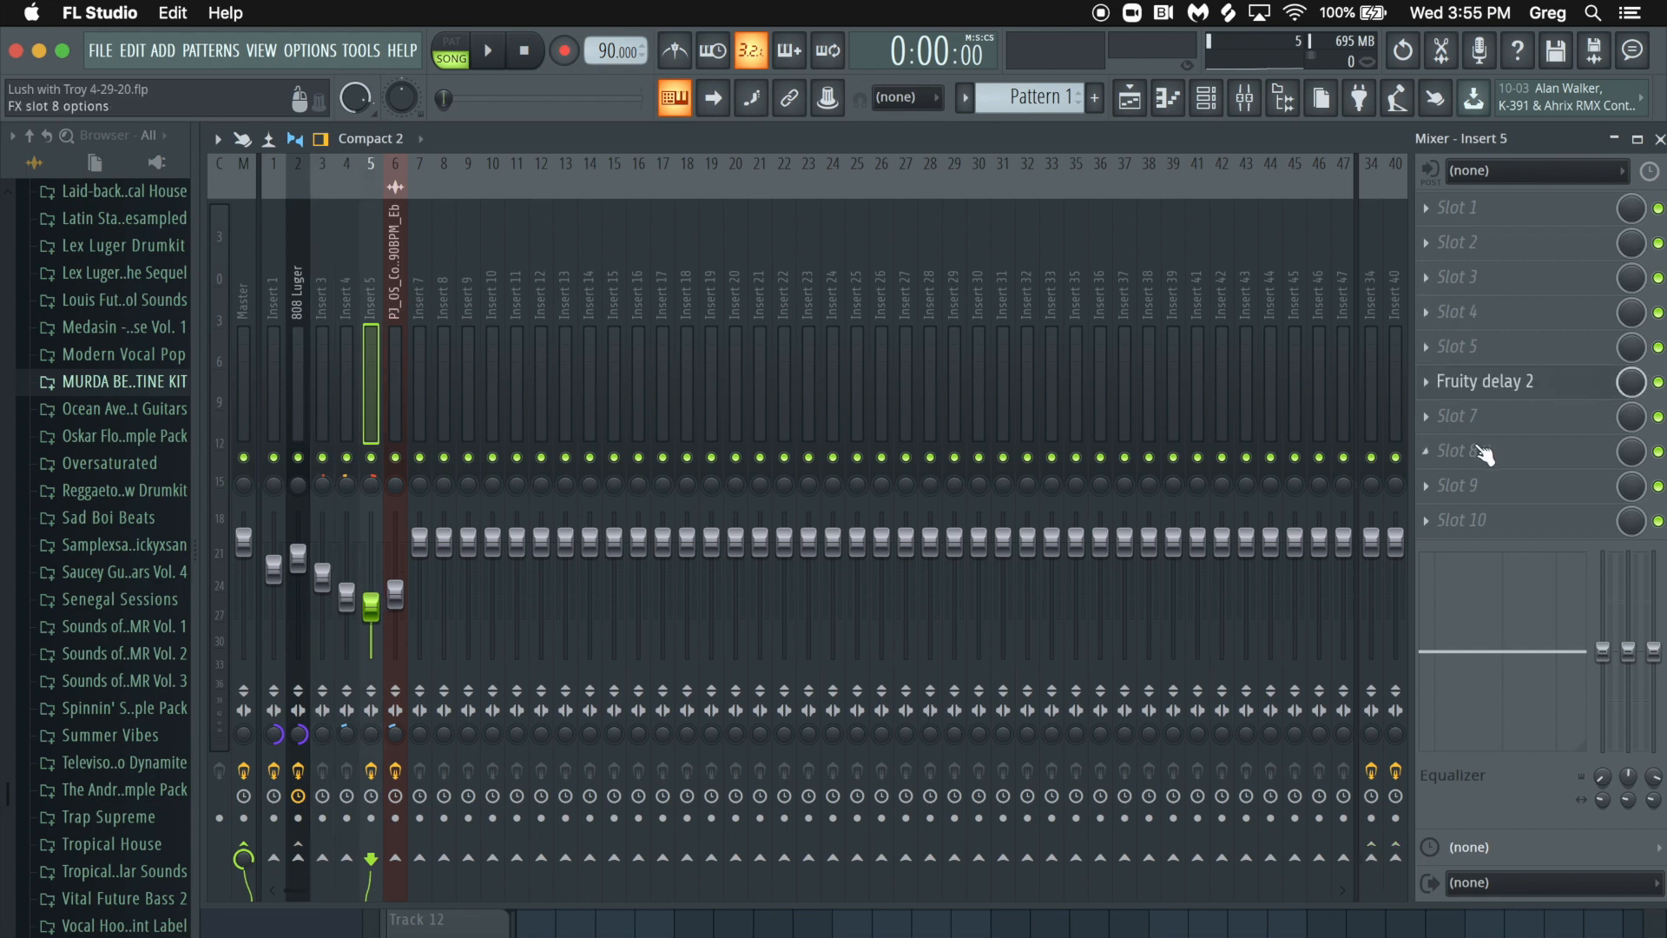
click(1369, 303)
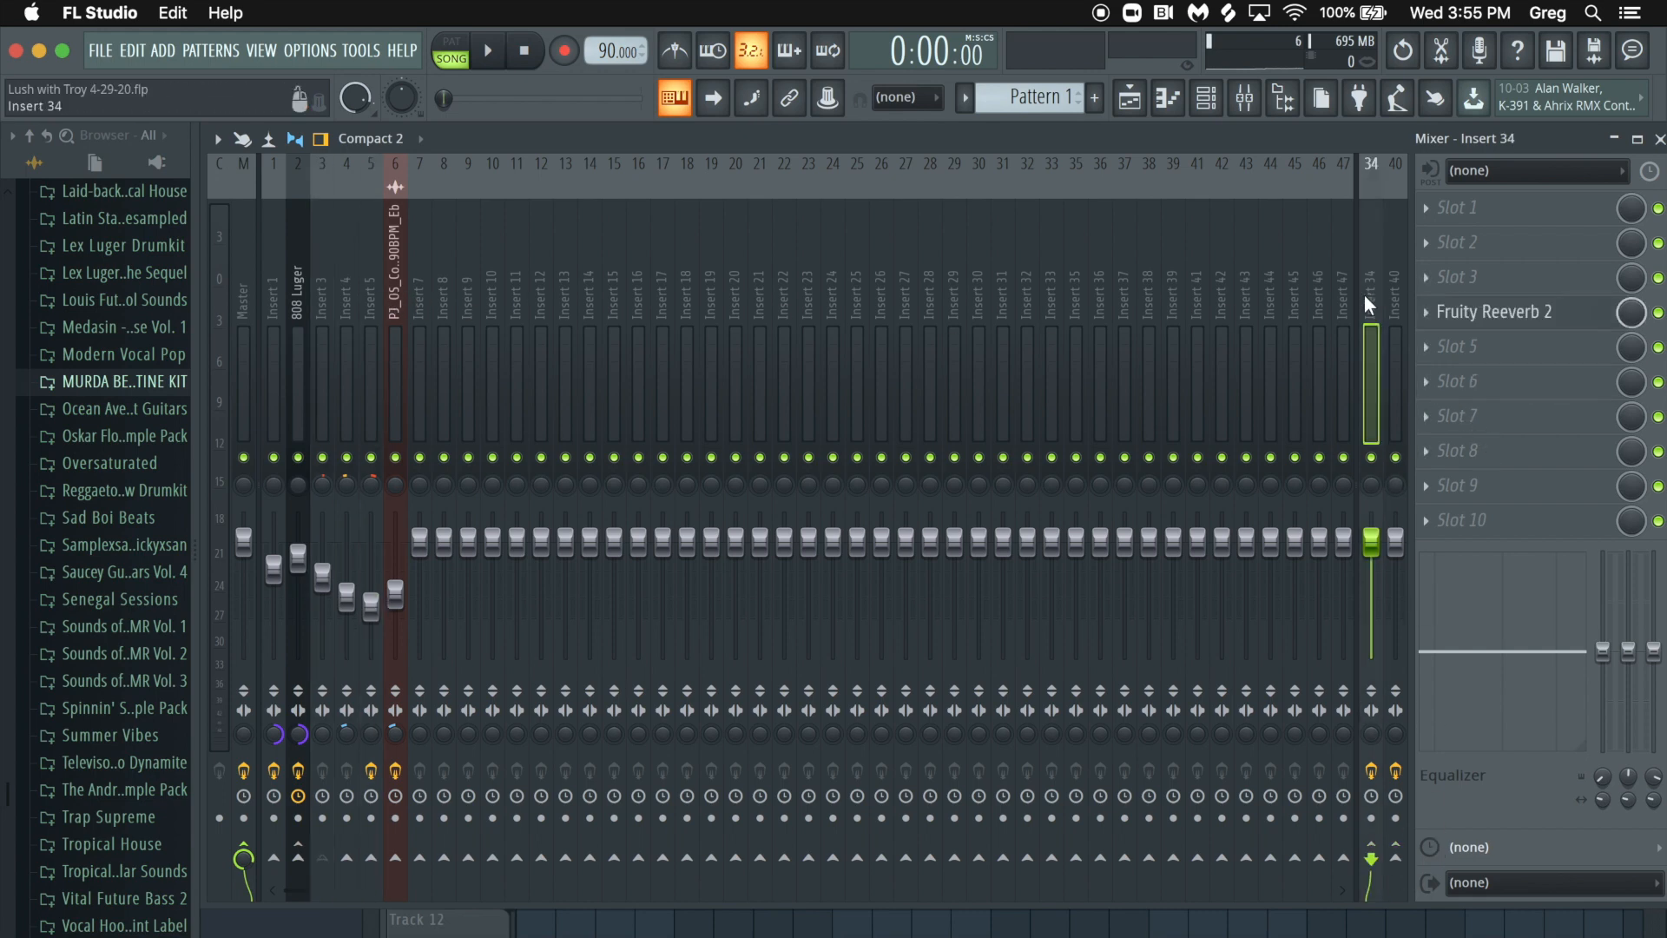
Step: Dock Insert 34 to the middle, then view the composition loop's Parametric EQ 2 and Love Philter
right_click(1373, 330)
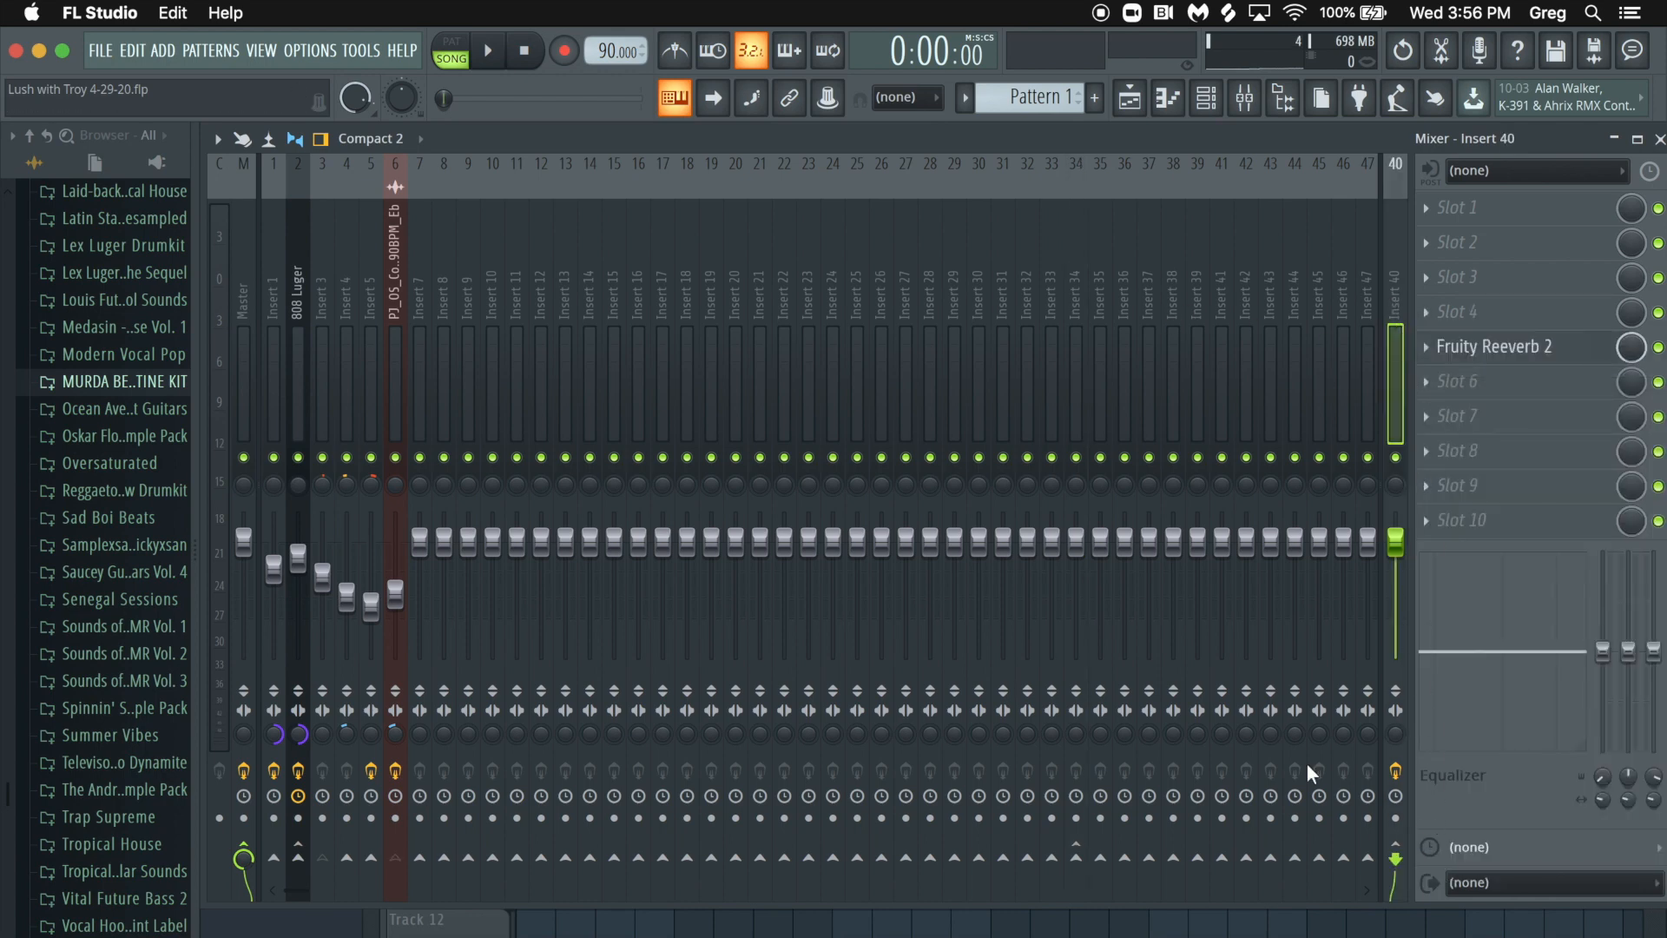
click(395, 313)
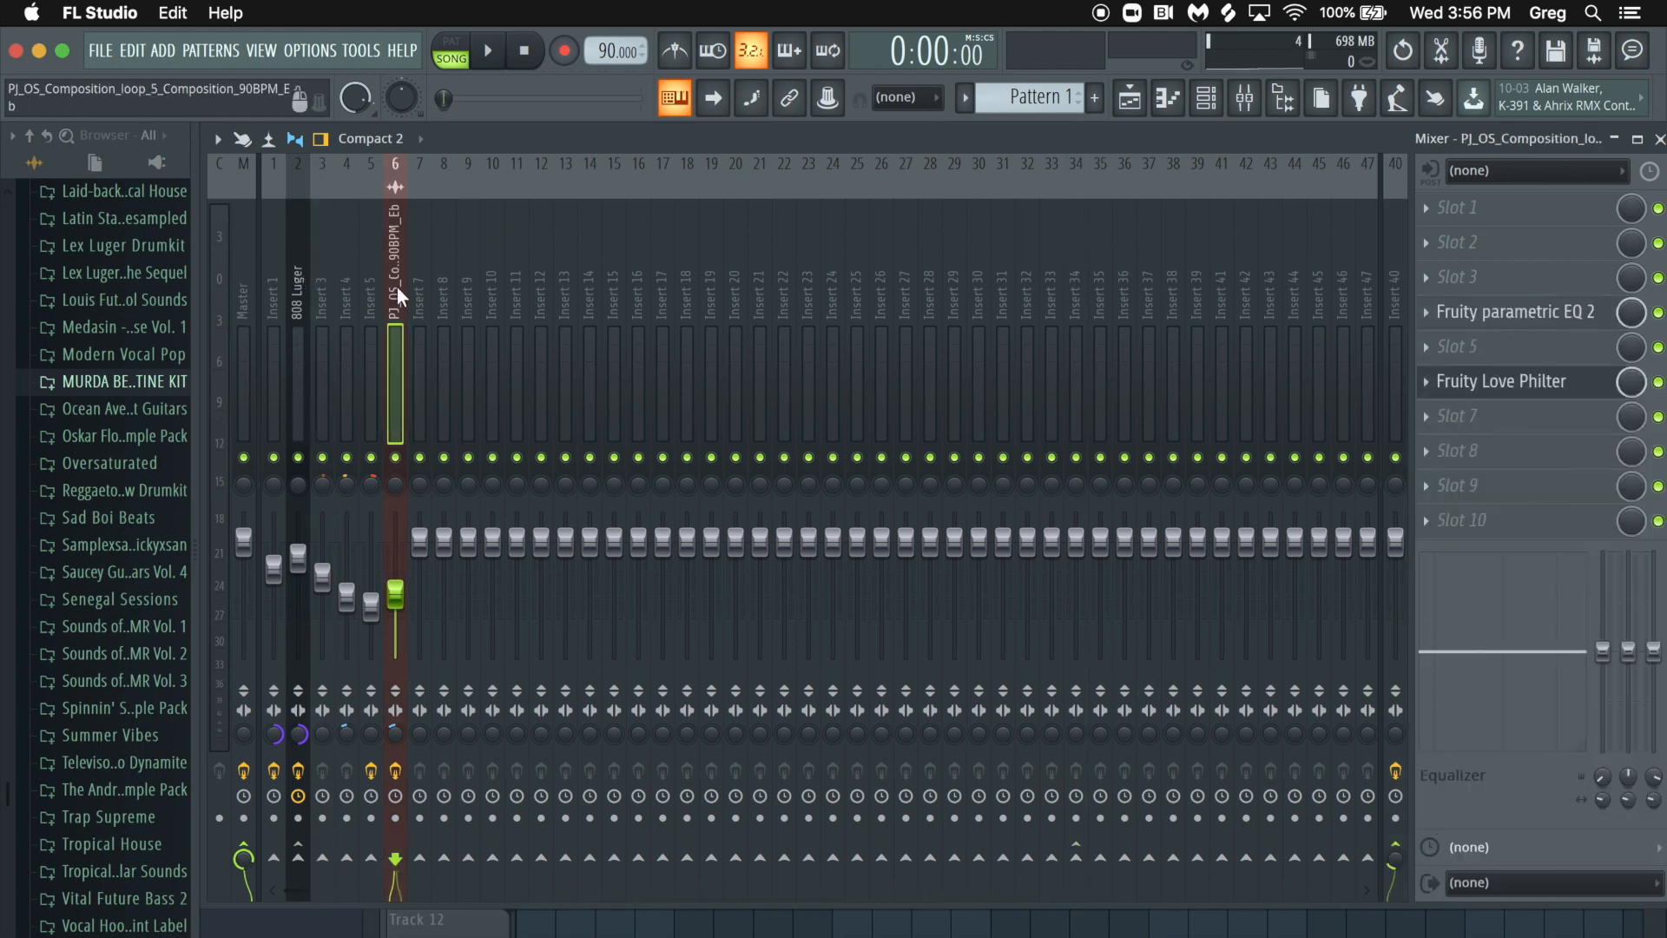